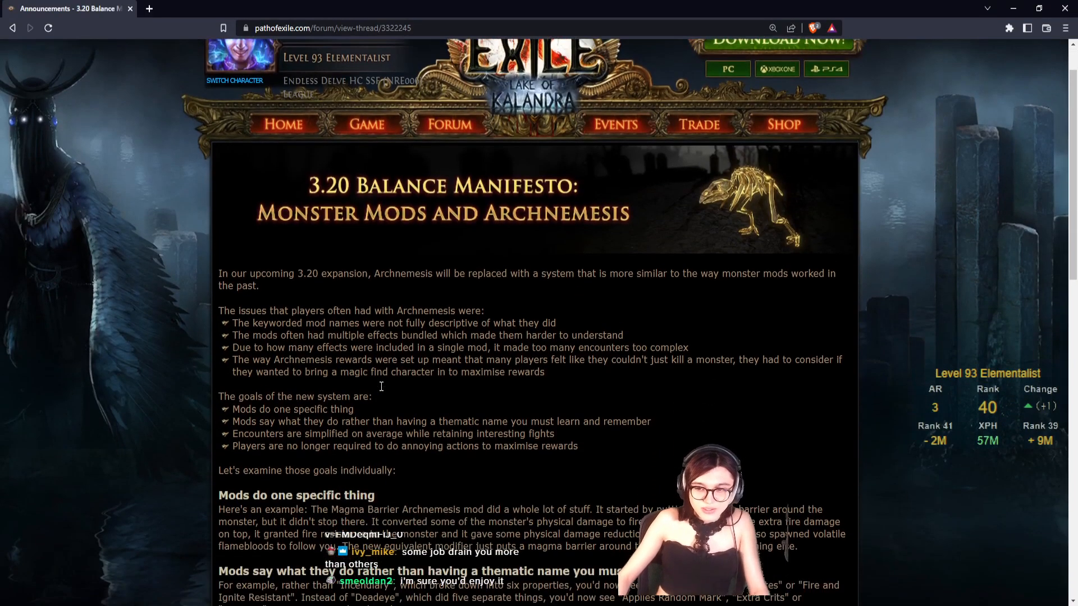
Step: Read the introduction, highlighting the phrase 'Archnemesis will be replaced' in the post
scroll("down", 3)
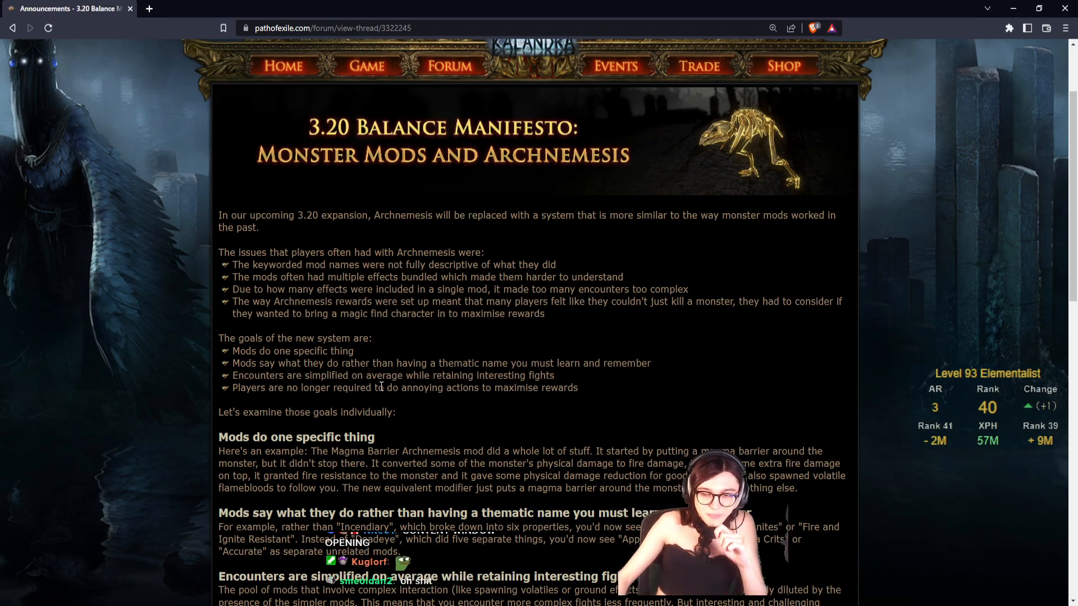
mouse_move(413, 290)
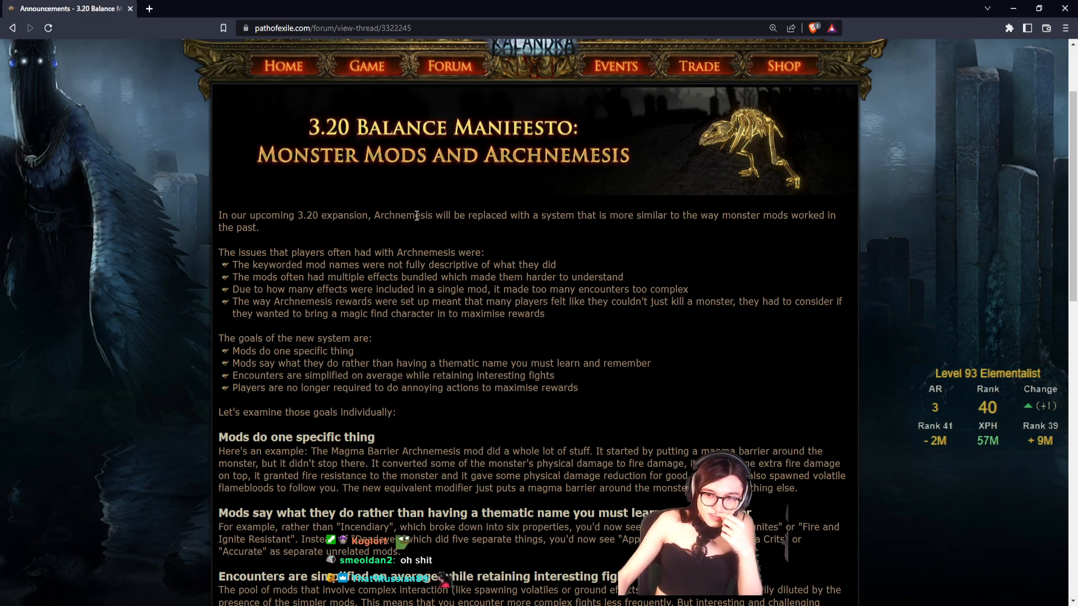
left_click_drag(373, 215, 507, 216)
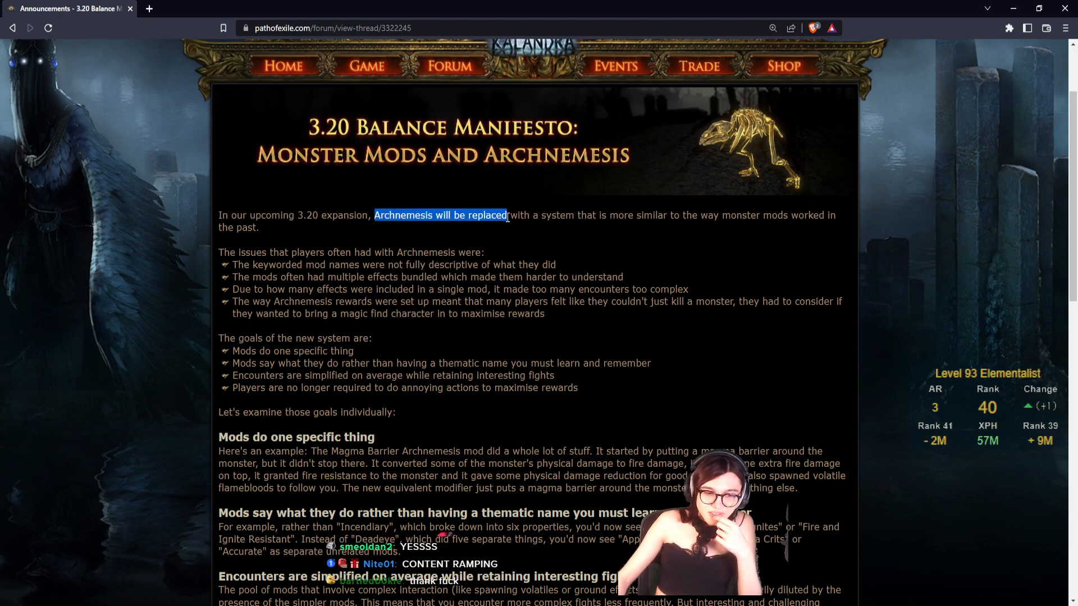
left_click_drag(515, 215, 641, 215)
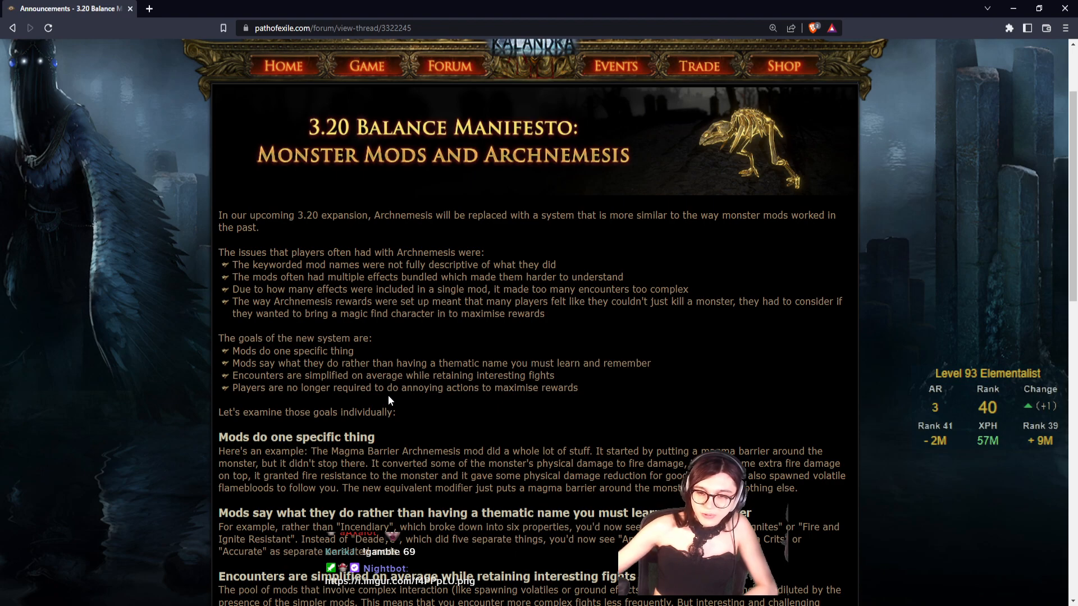
Step: Scroll through the four goal sections down to the Conclusion heading
scroll("down", 3)
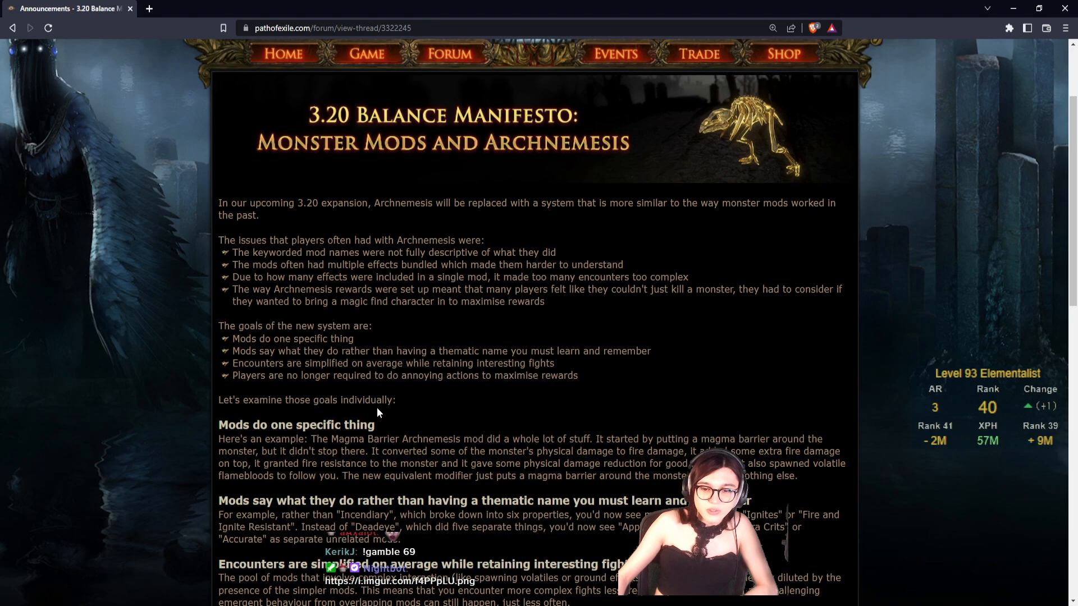
scroll("down", 3)
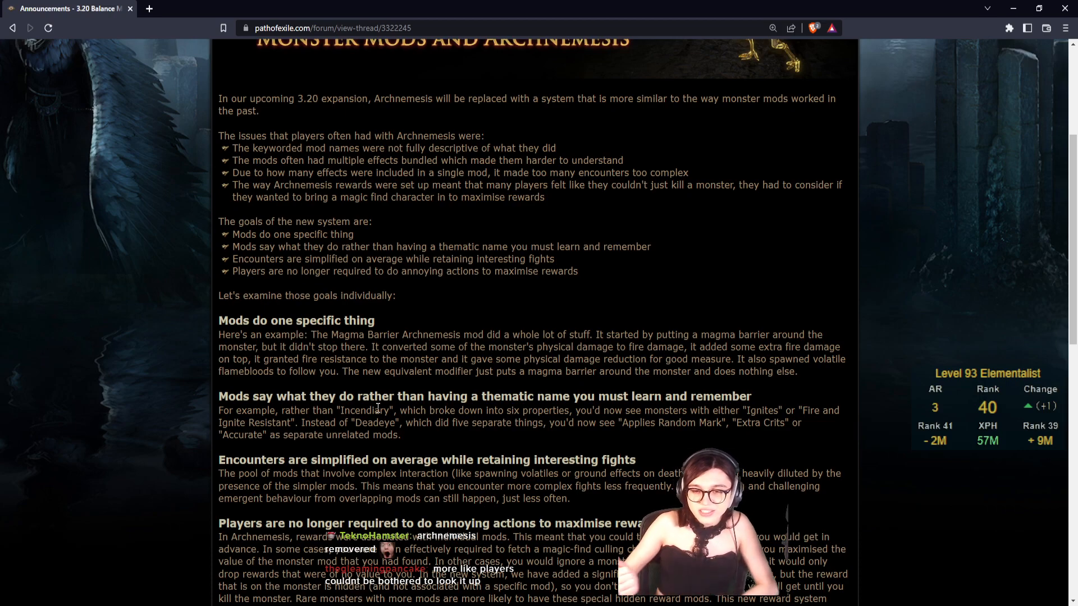
scroll("down", 3)
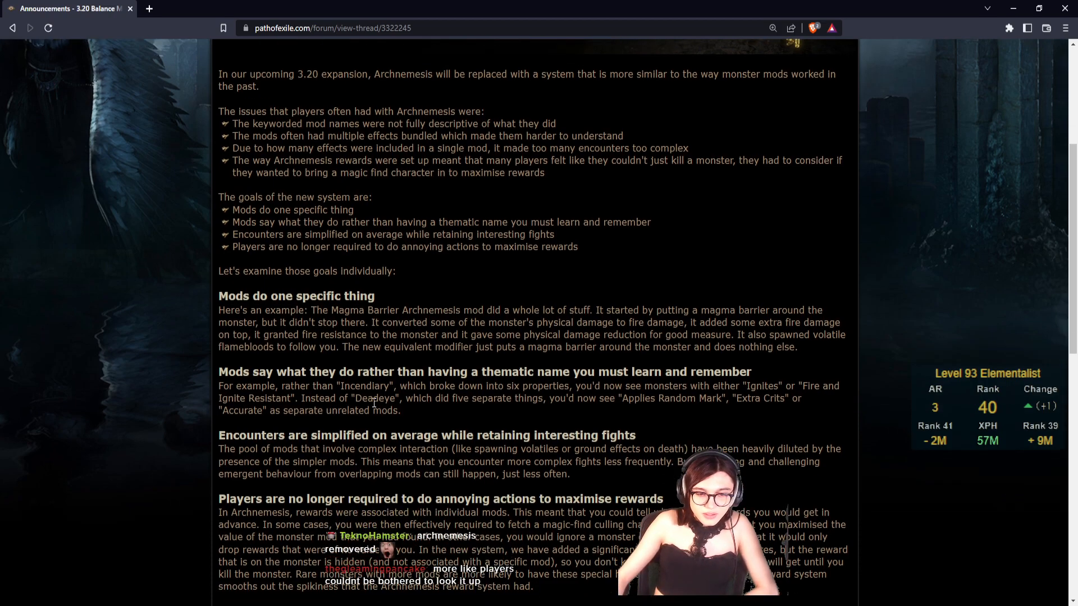
scroll("down", 3)
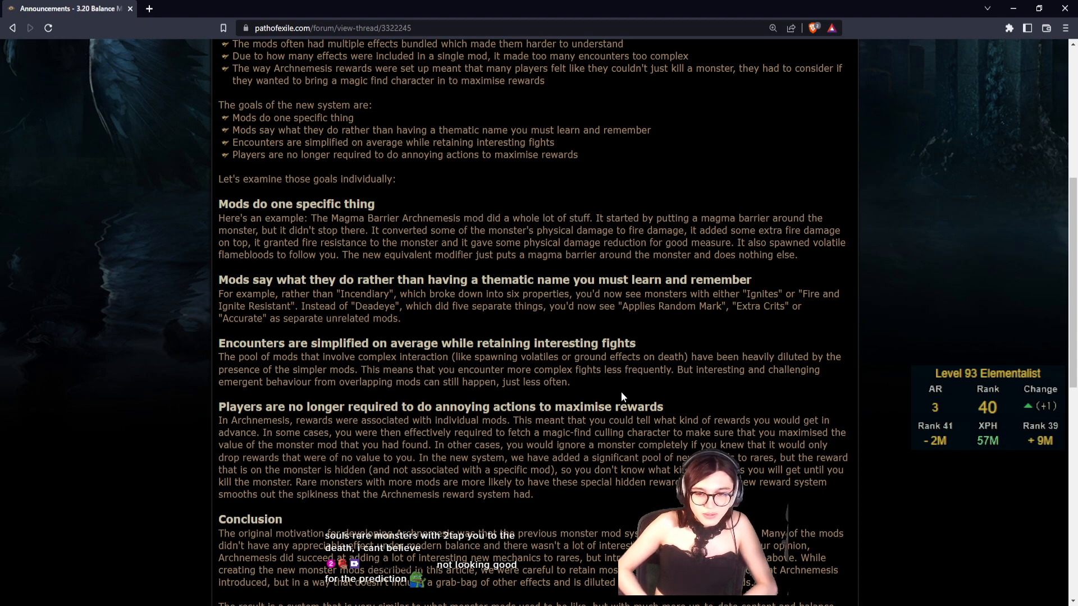
Step: Scroll to the end of the Conclusion and the post's author byline and date
scroll("down", 3)
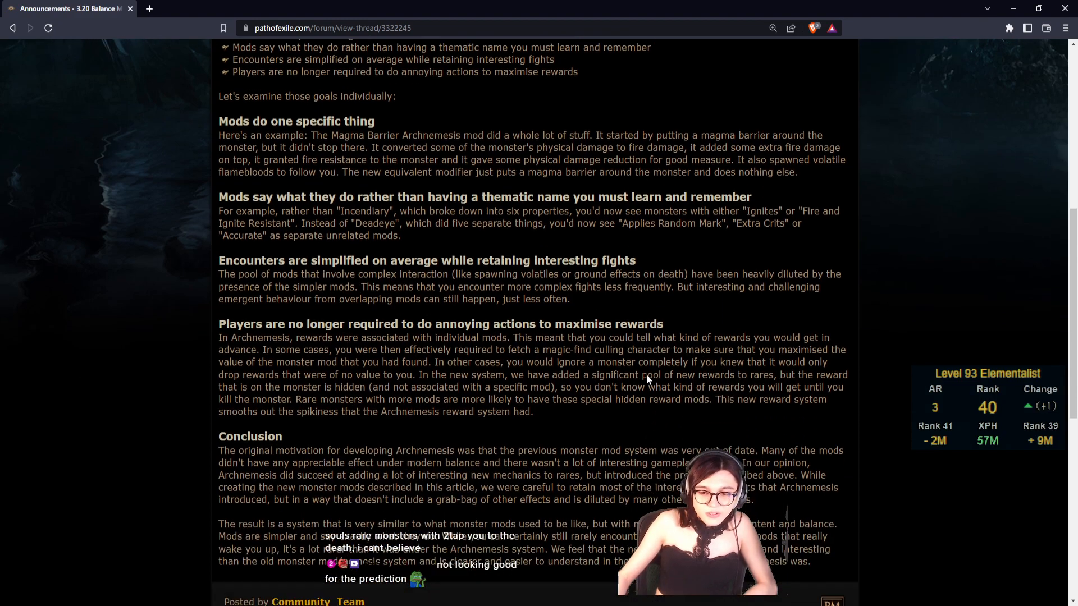
scroll("down", 3)
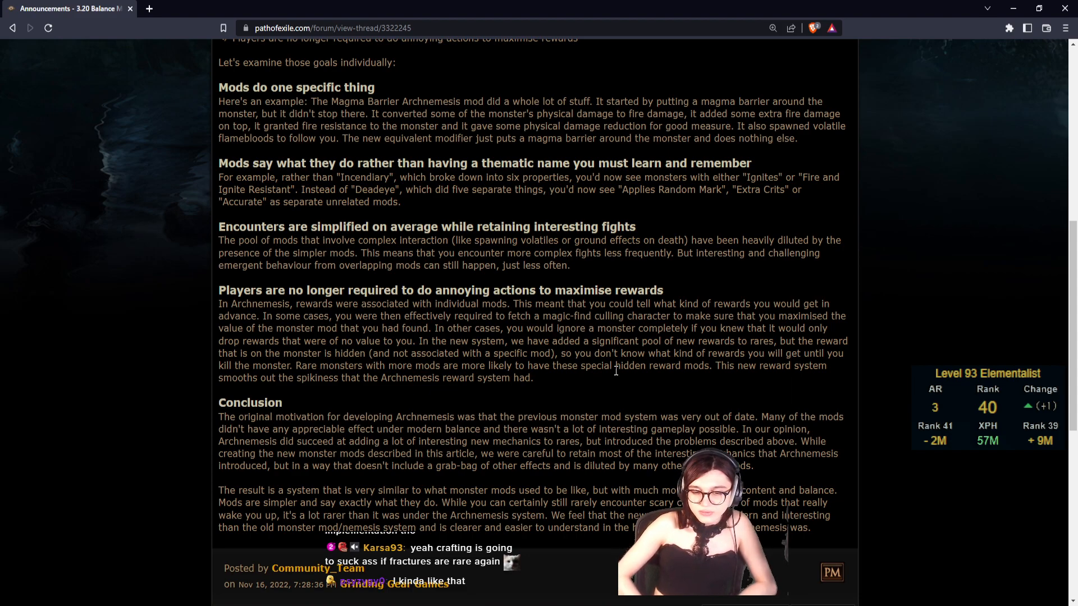
Step: Return to the top of the thread showing the manifesto banner and introduction
scroll("down", 3)
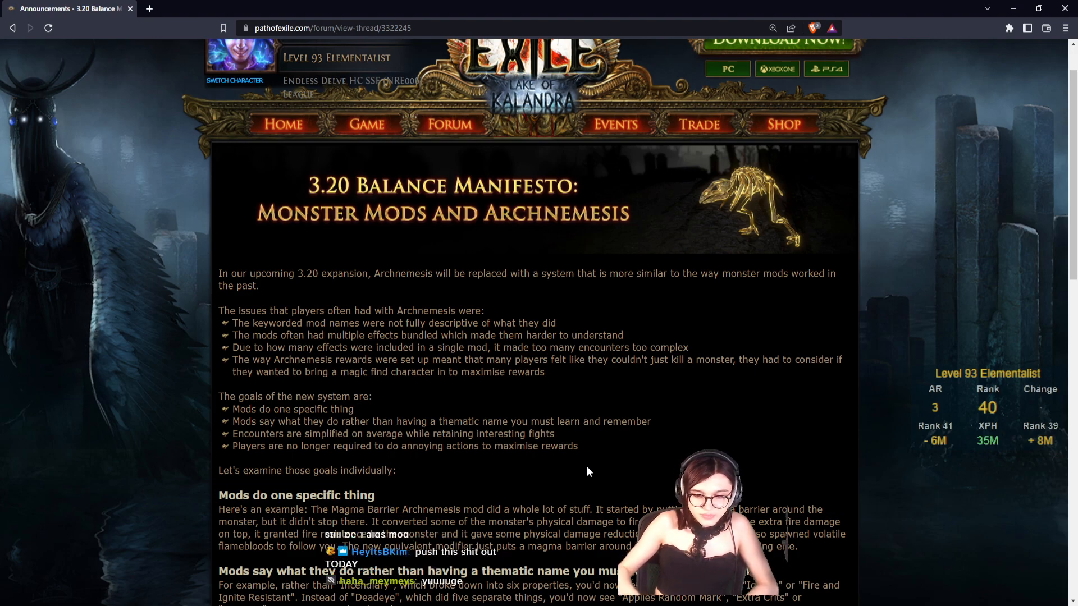
scroll("down", 3)
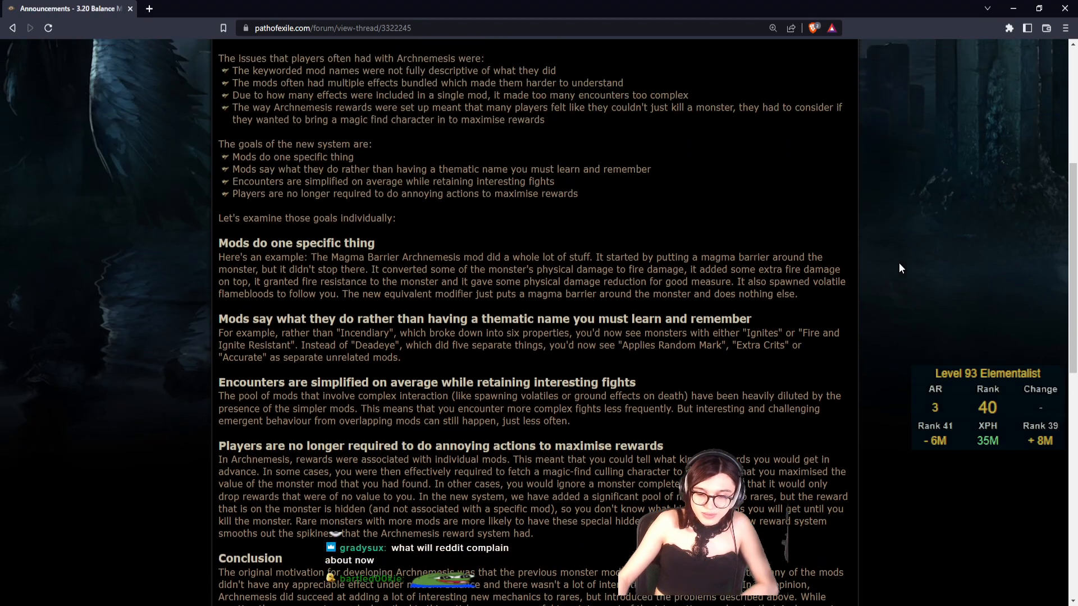
scroll("up", 3)
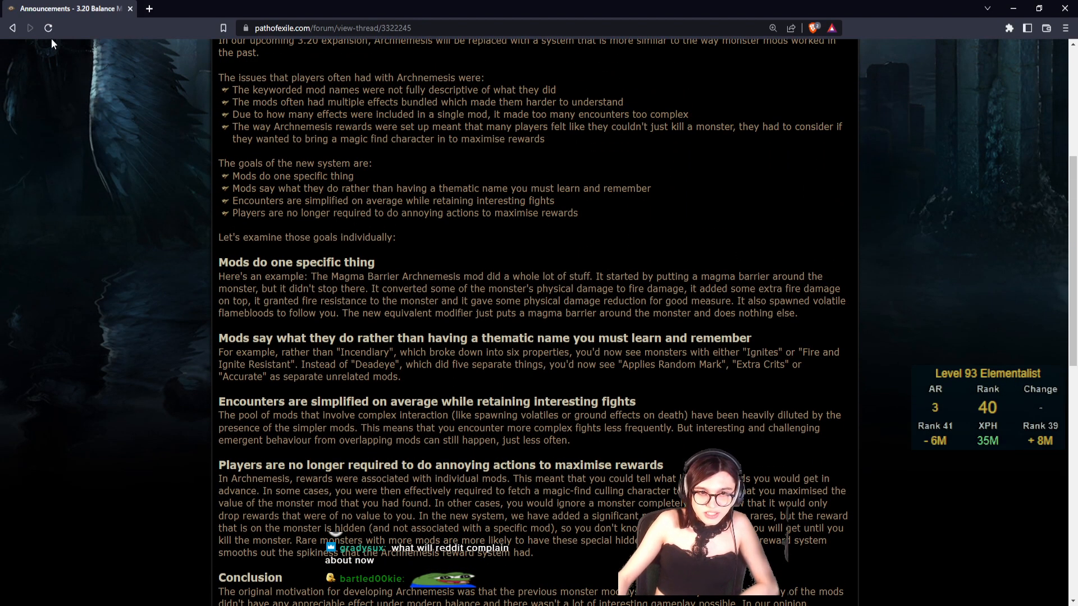
scroll("down", 3)
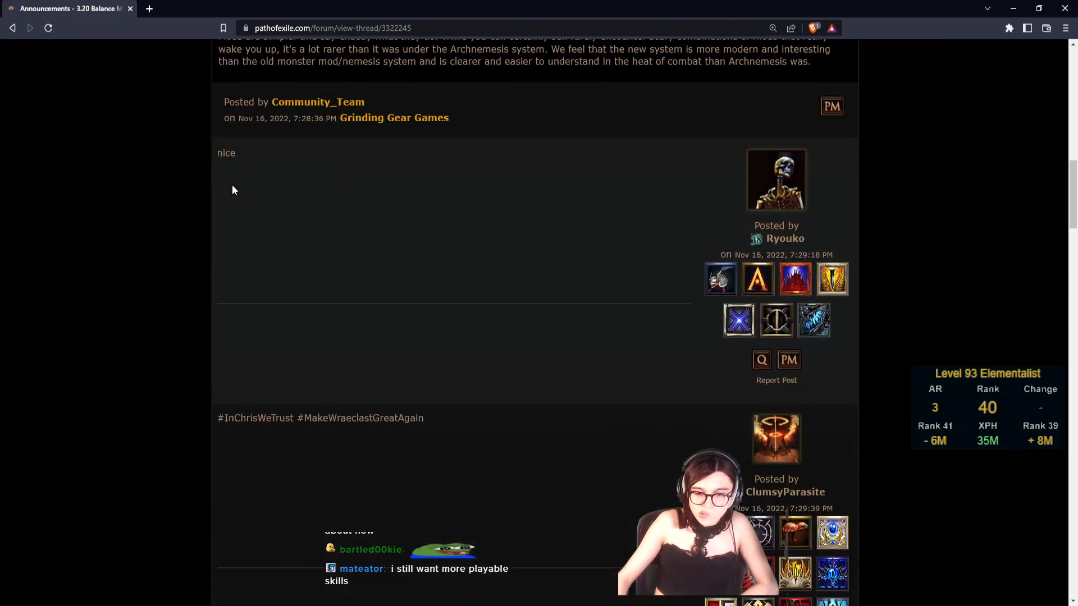
scroll("down", 3)
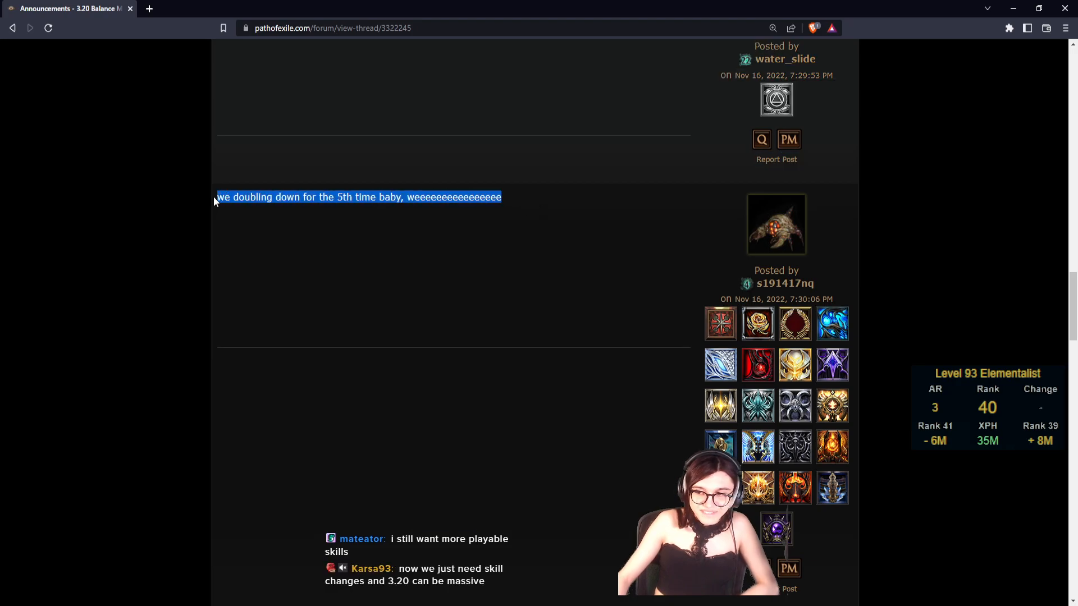
left_click(359, 197)
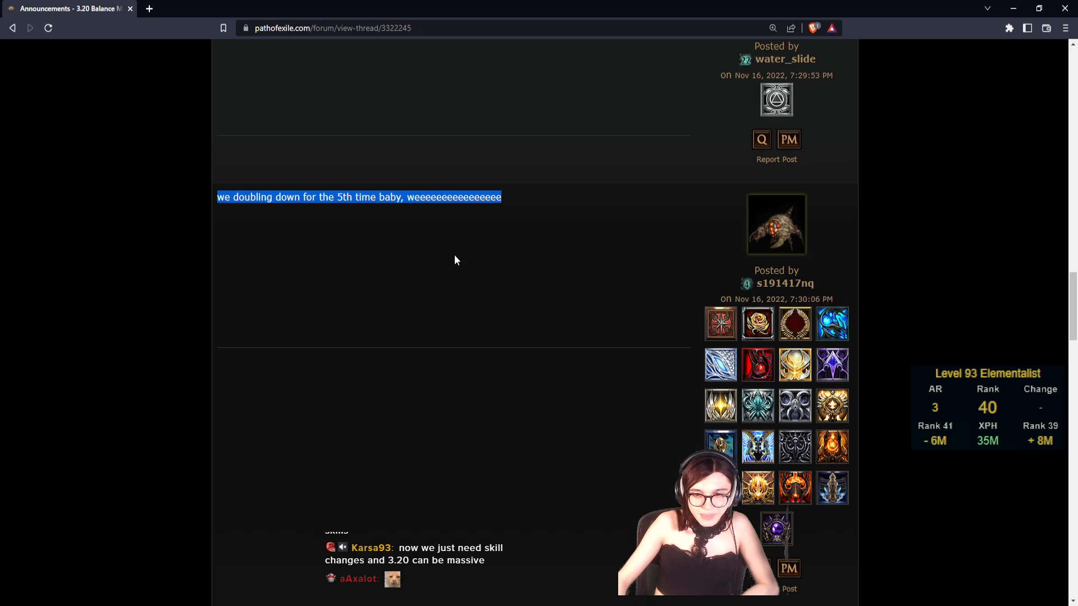
scroll("down", 3)
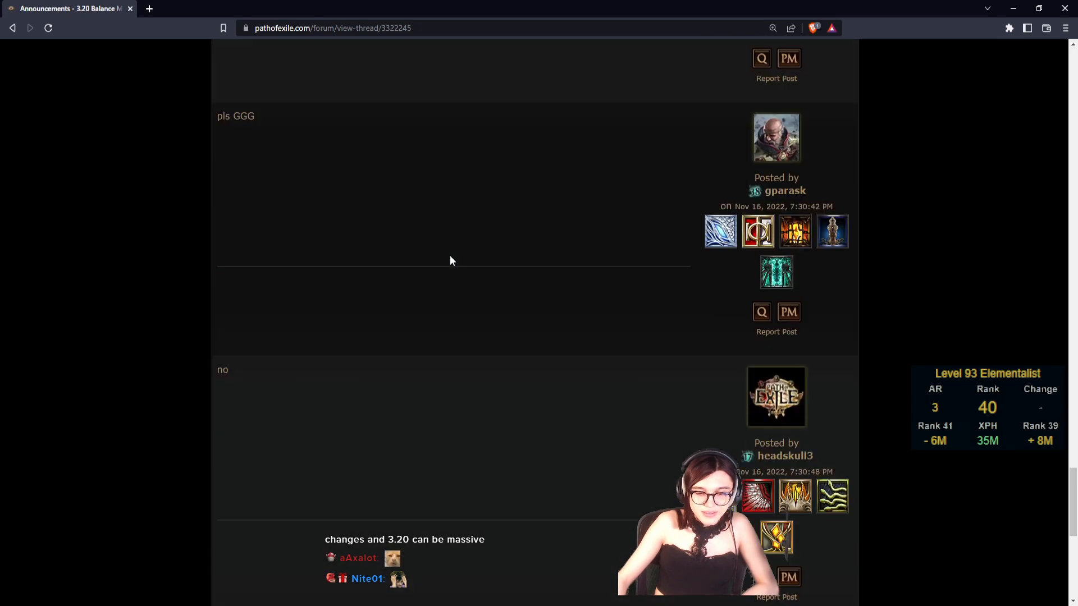
scroll("down", 3)
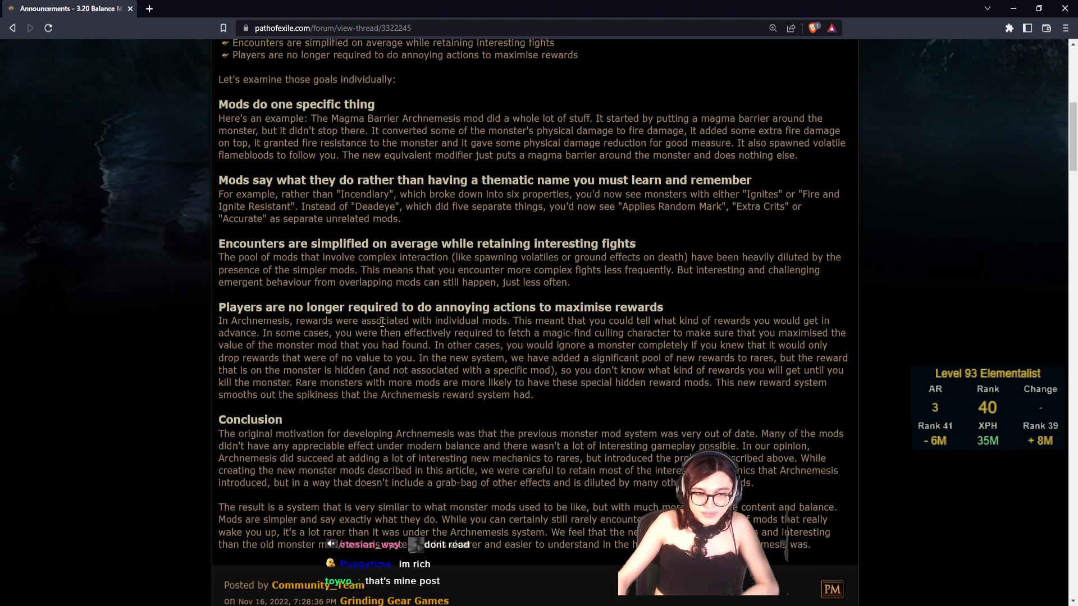
Step: Scroll to the last player replies at the bottom of page 2
scroll("up", 3)
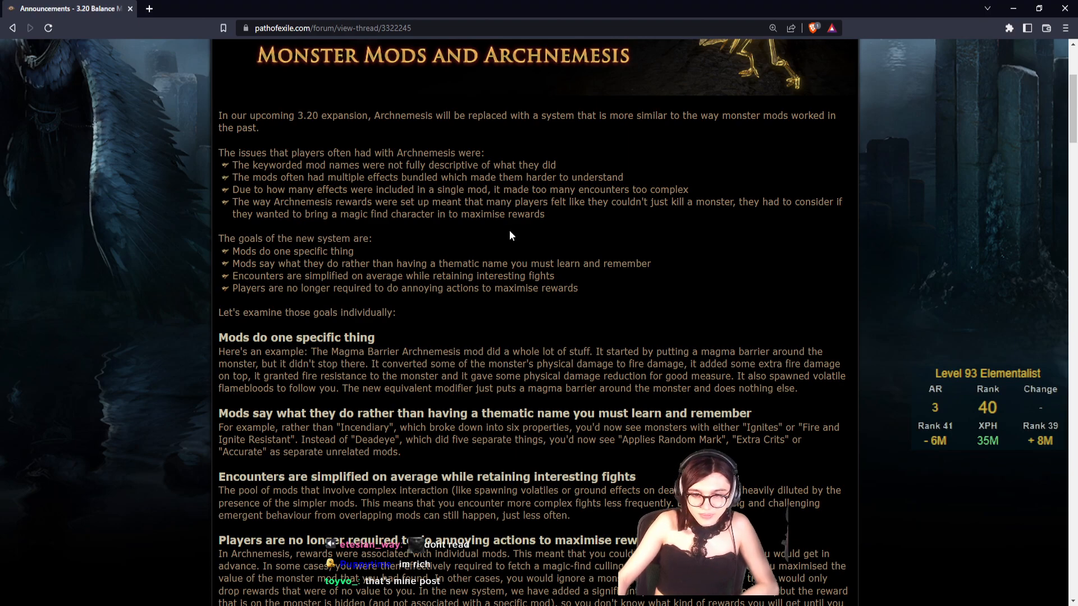
scroll("down", 3)
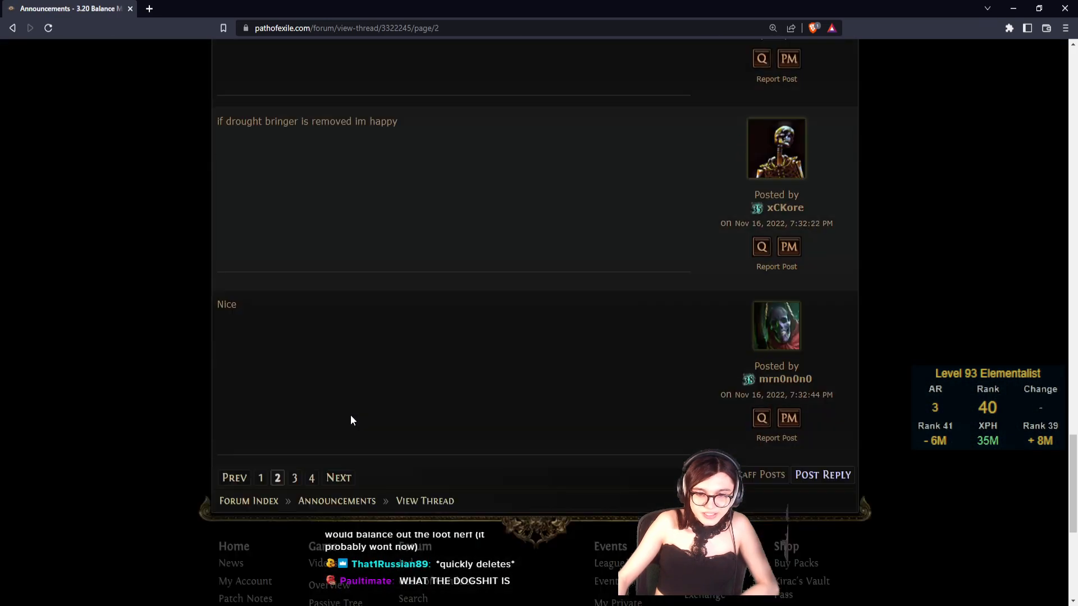
Step: Browse the player replies on page 3 of the thread
left_click(295, 478)
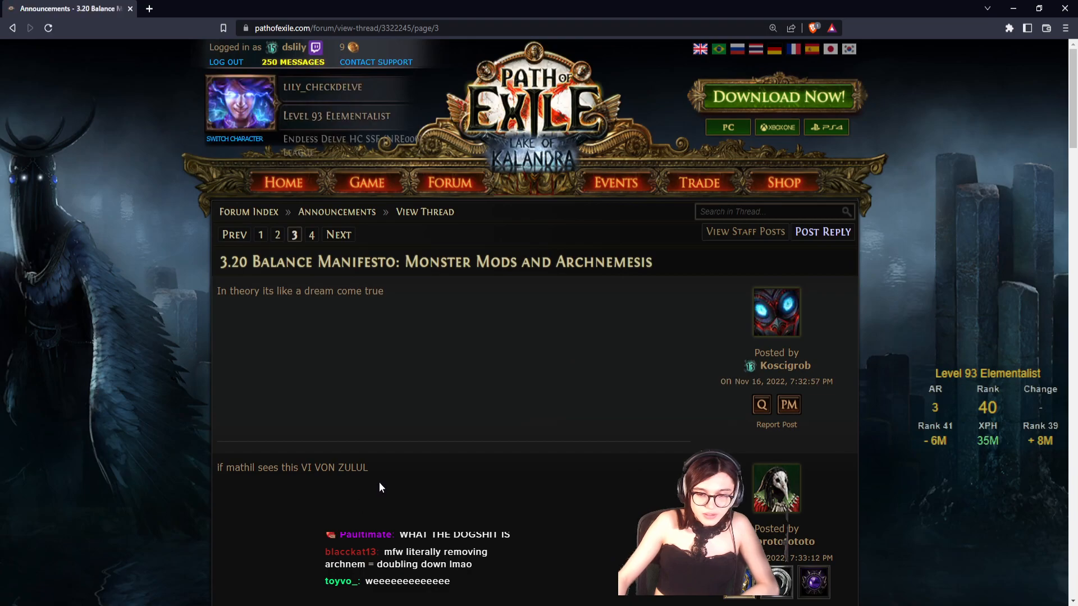
scroll("down", 3)
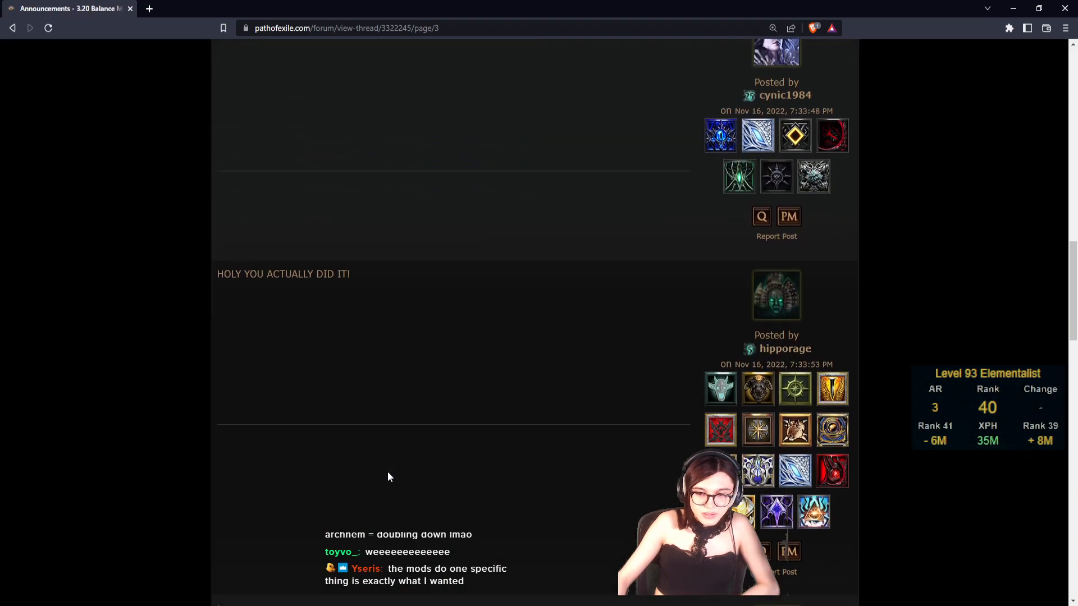
scroll("down", 3)
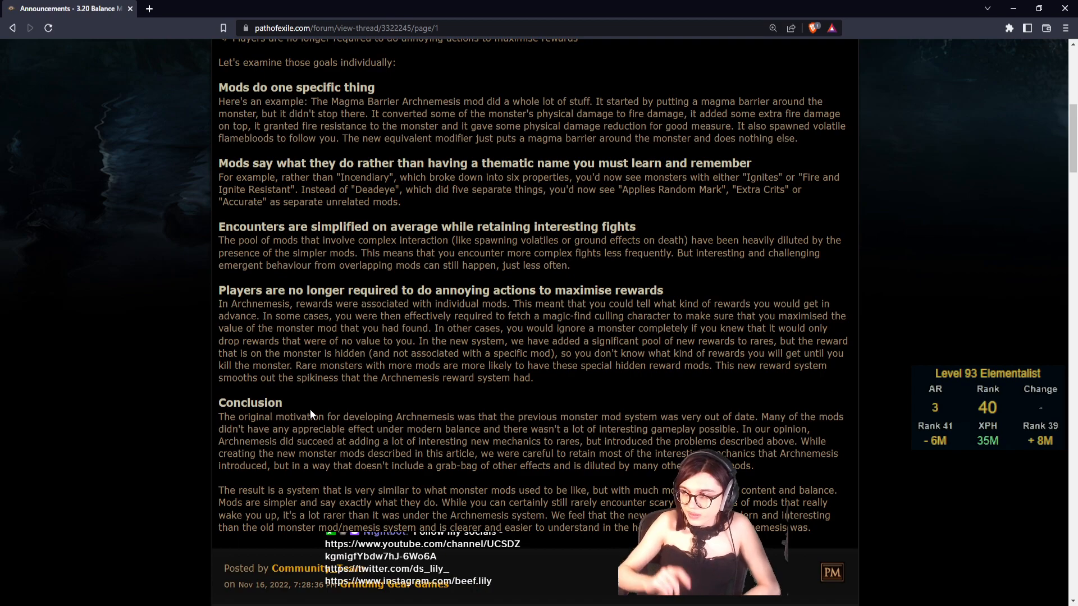
Step: Return to page 1 and scroll to the manifesto's goal sections and Conclusion
scroll("up", 3)
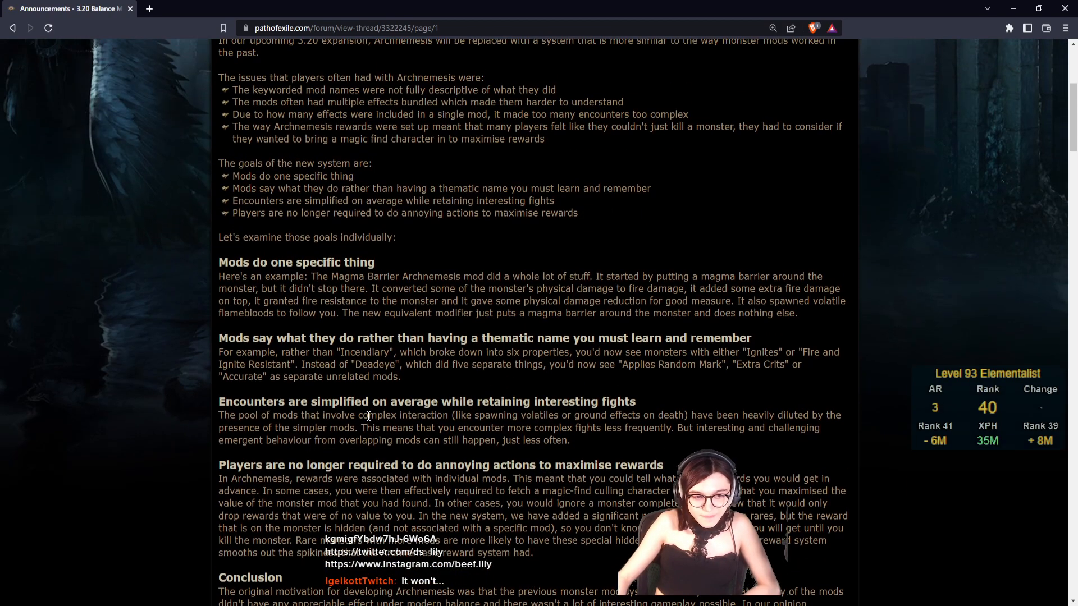
scroll("down", 3)
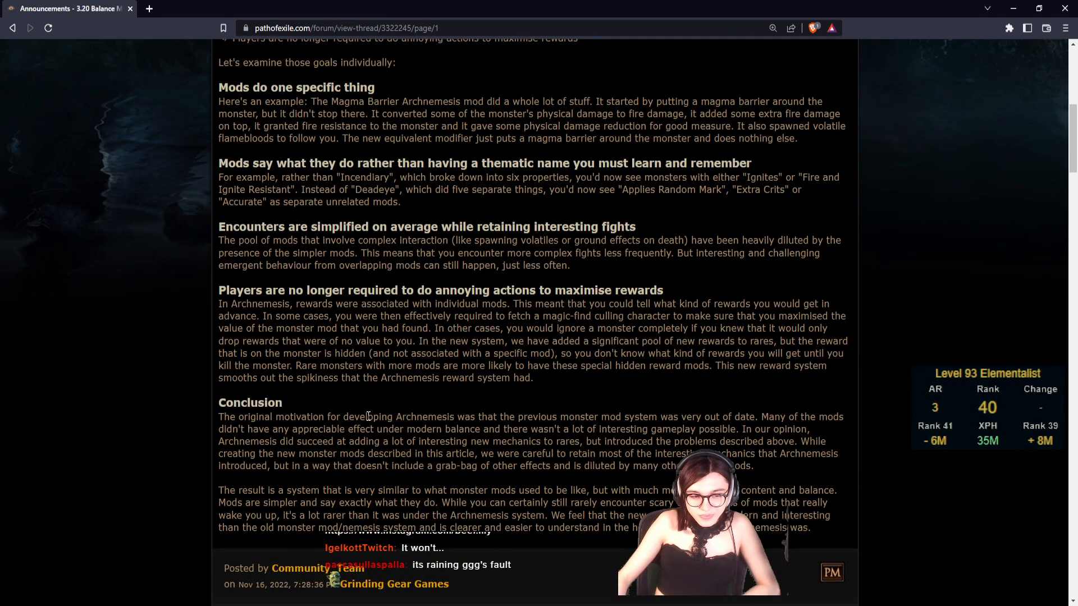